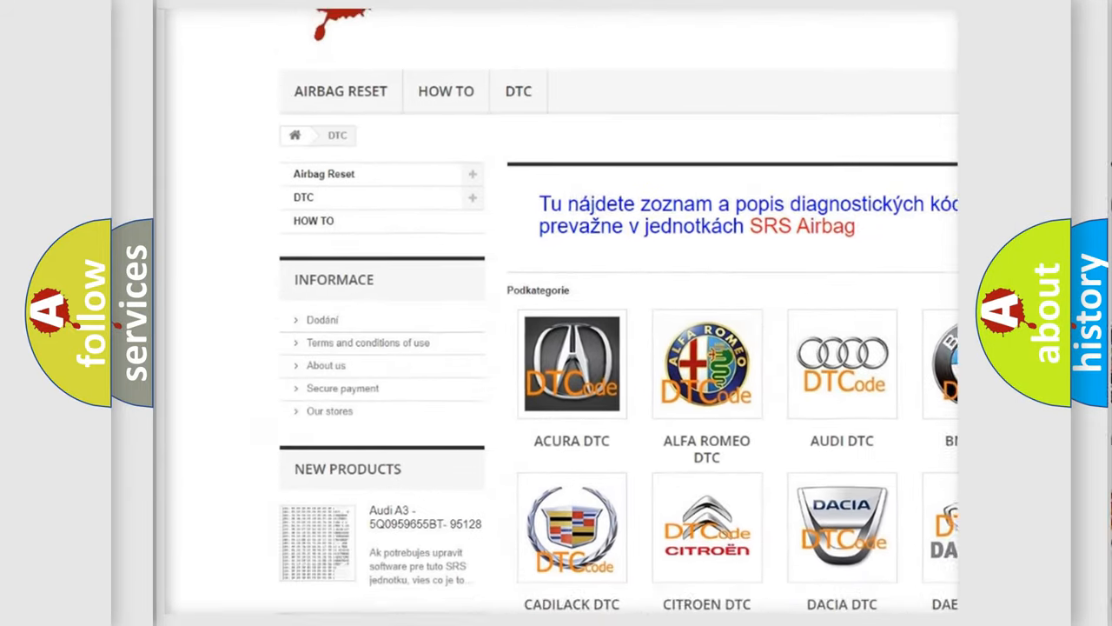
pyautogui.scroll(-3)
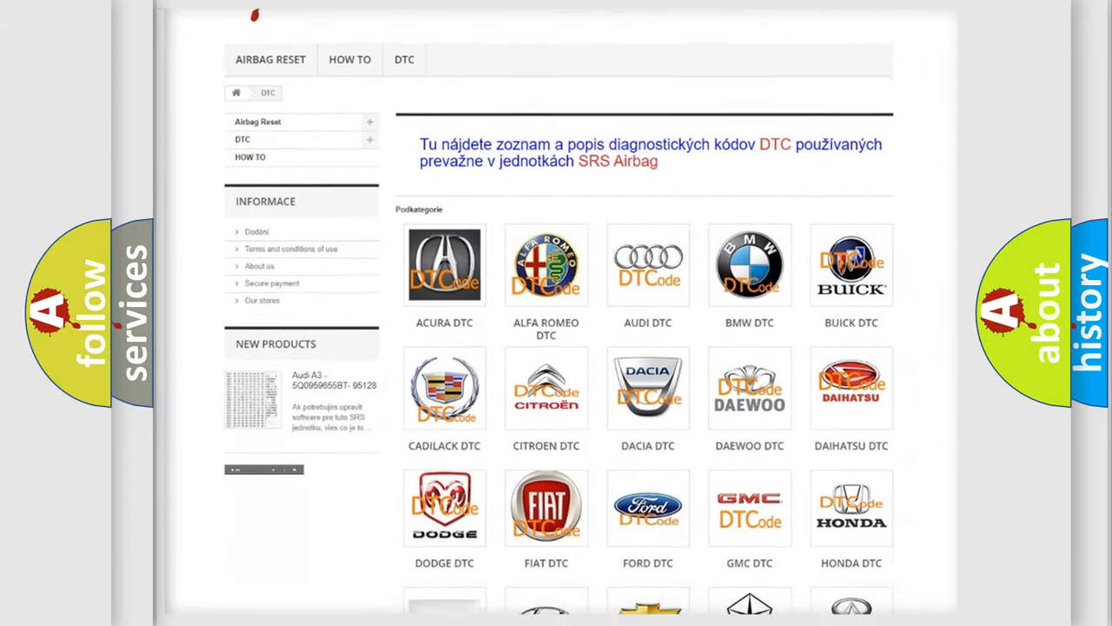
pyautogui.scroll(-3)
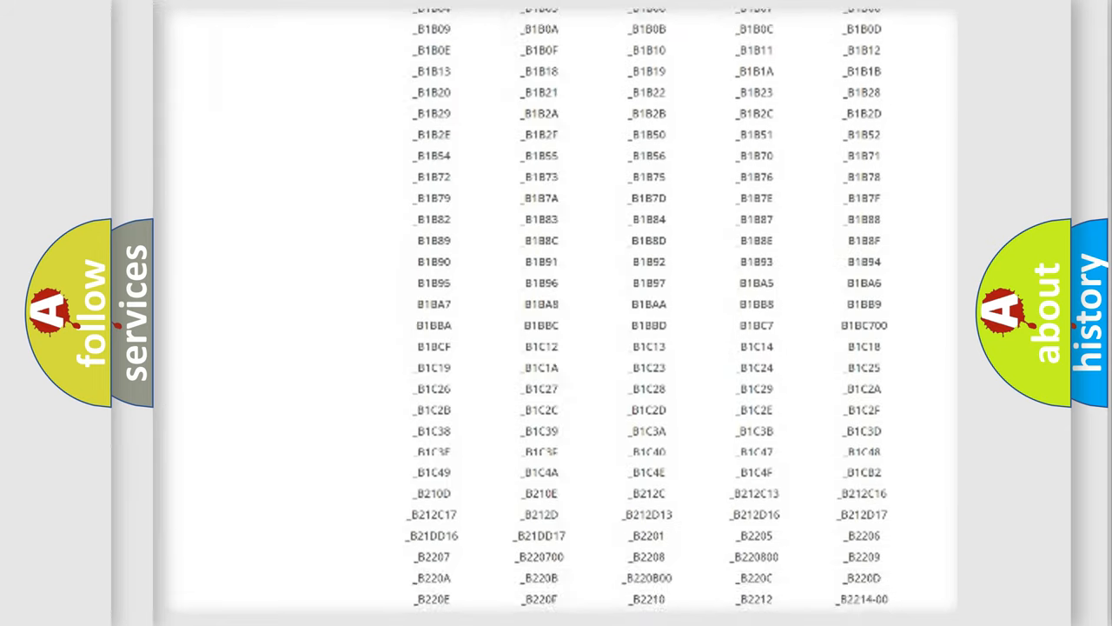
pyautogui.scroll(-3)
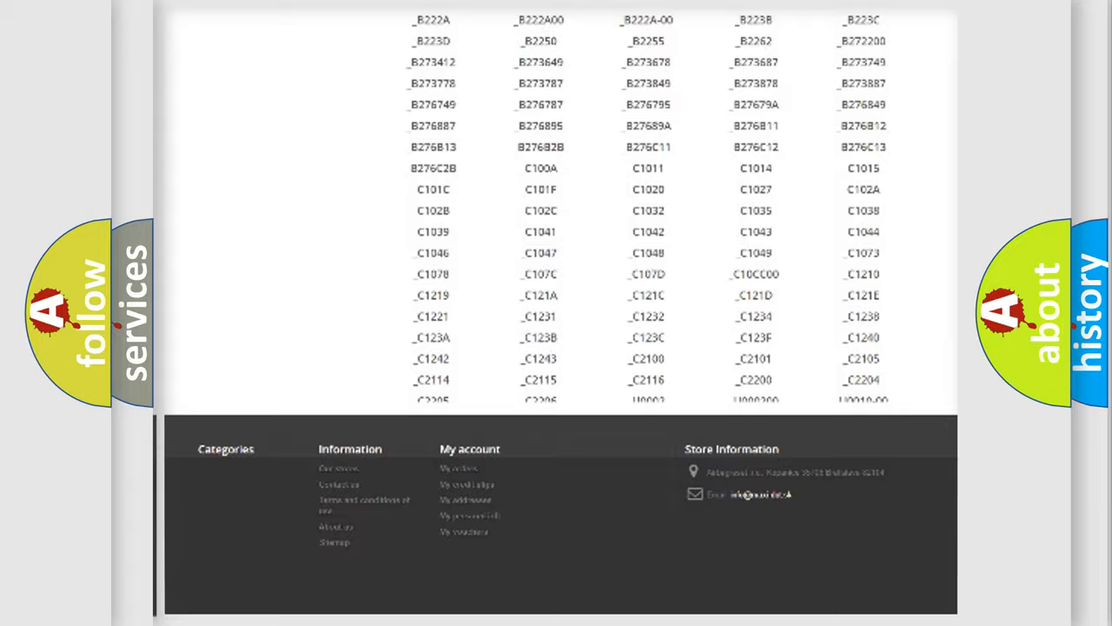